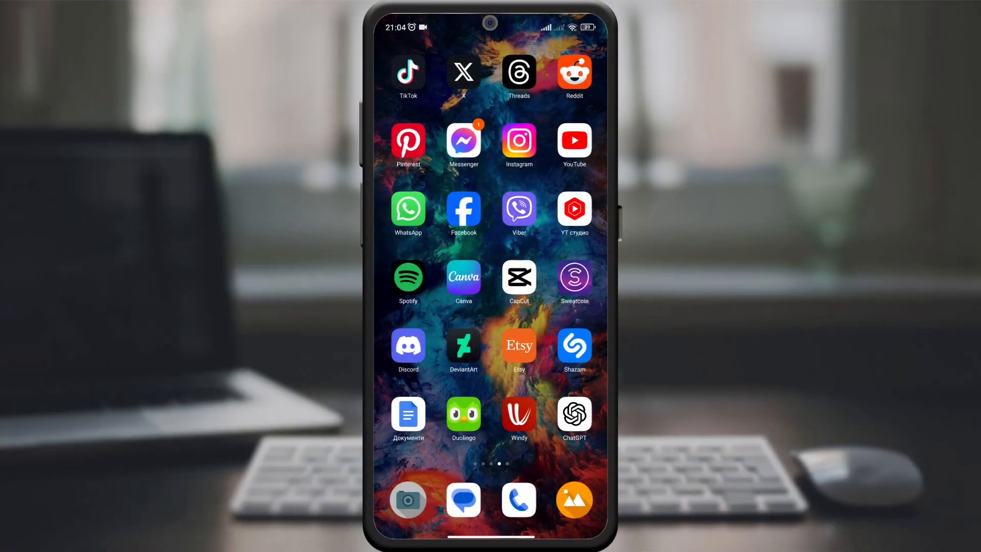
Launch YouTube and go through the You tab's gear icon to the General settings page
{"action": "left_click", "coordinate": [572, 140]}
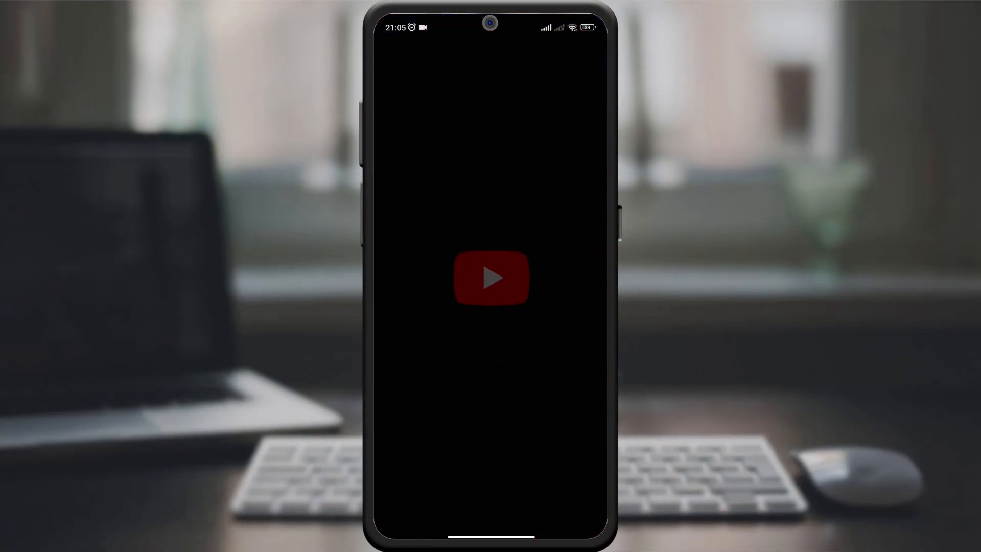
{"action": "left_click", "coordinate": [490, 277]}
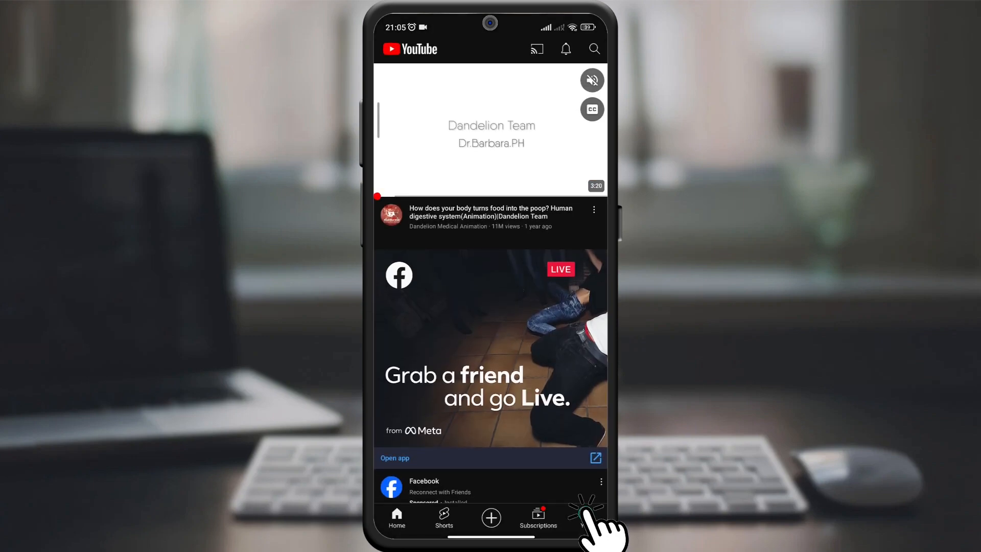
{"action": "left_click", "coordinate": [584, 517]}
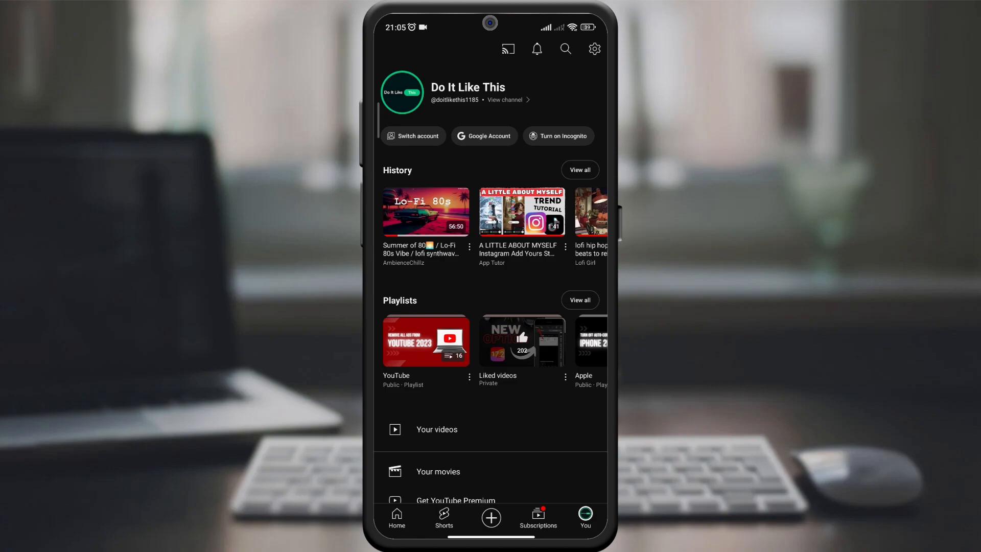
{"action": "left_click", "coordinate": [594, 49]}
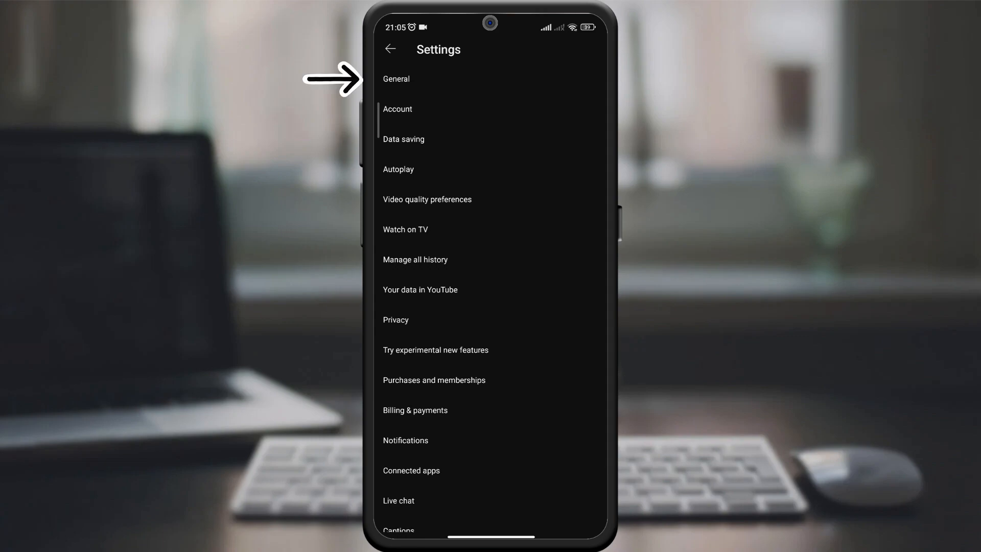
{"action": "left_click", "coordinate": [396, 78]}
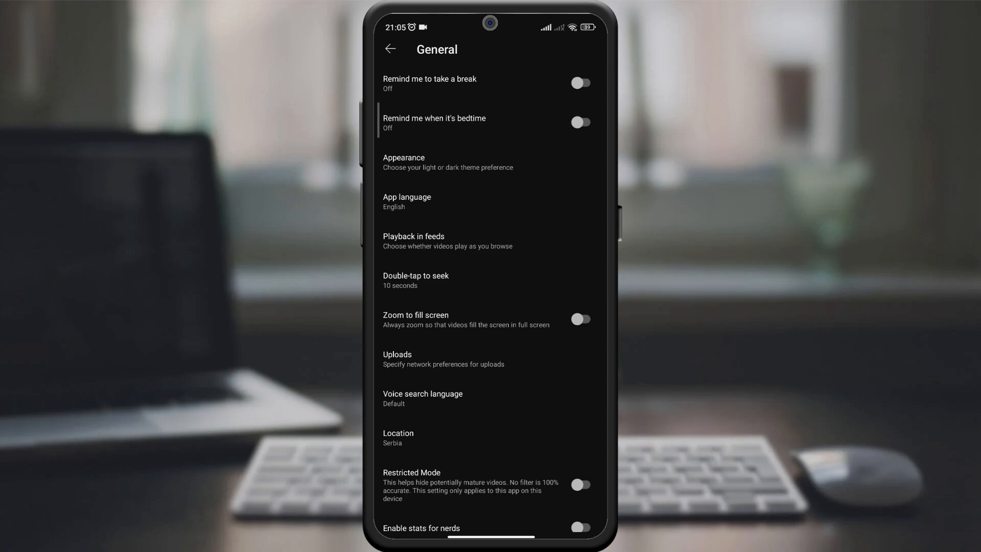
Toggle the 'Zoom to fill screen' switch on in General settings
{"action": "left_click", "coordinate": [579, 319]}
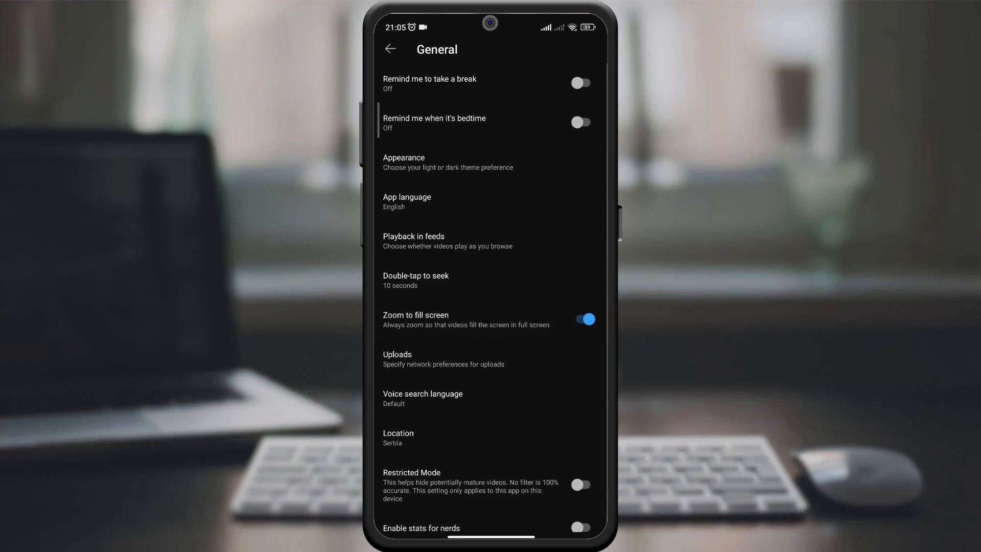